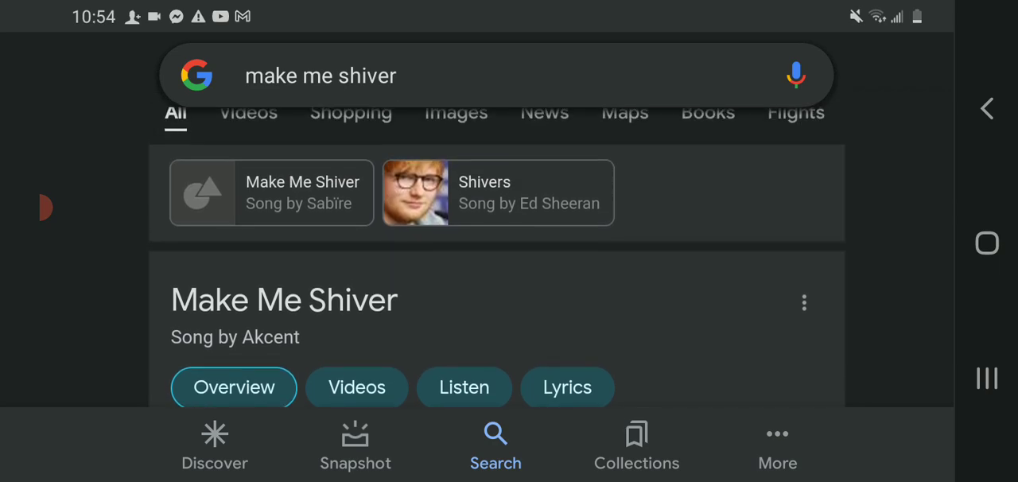
pyautogui.scroll(3)
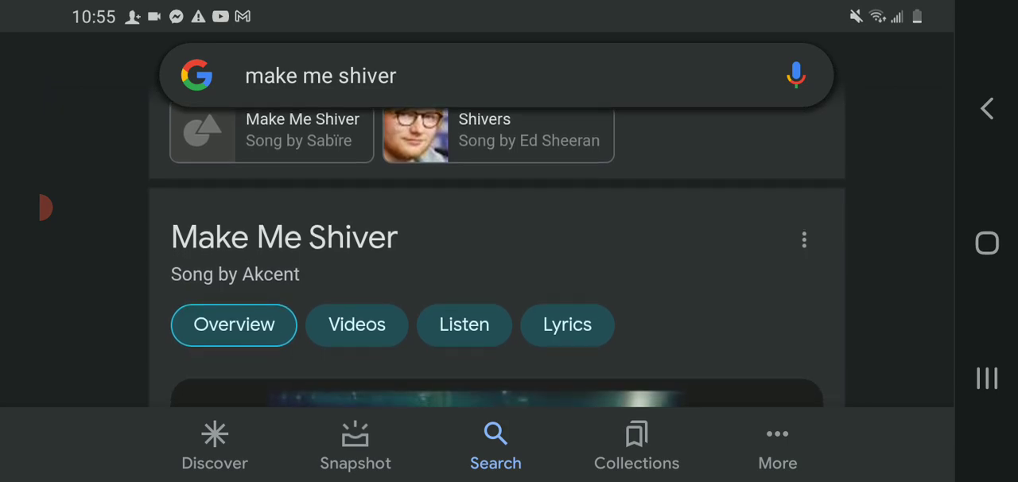
pyautogui.scroll(3)
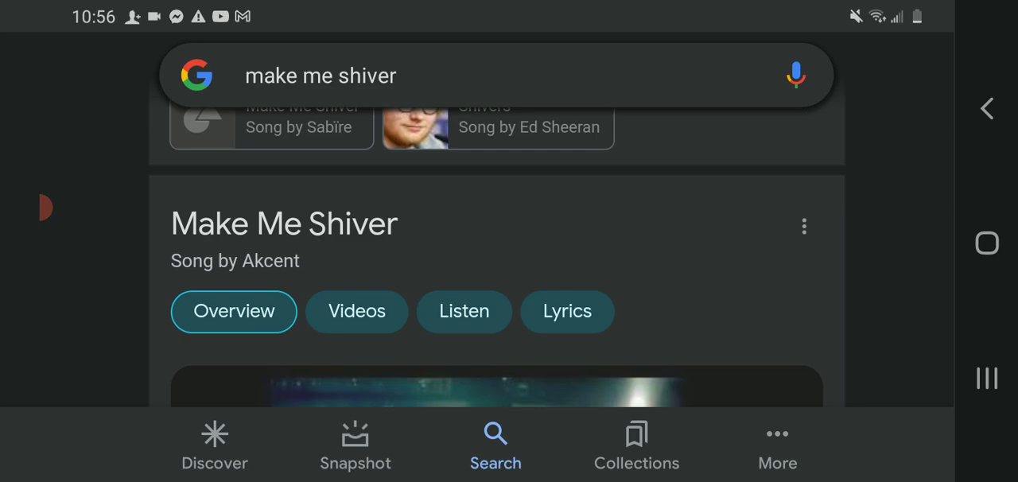
pyautogui.scroll(3)
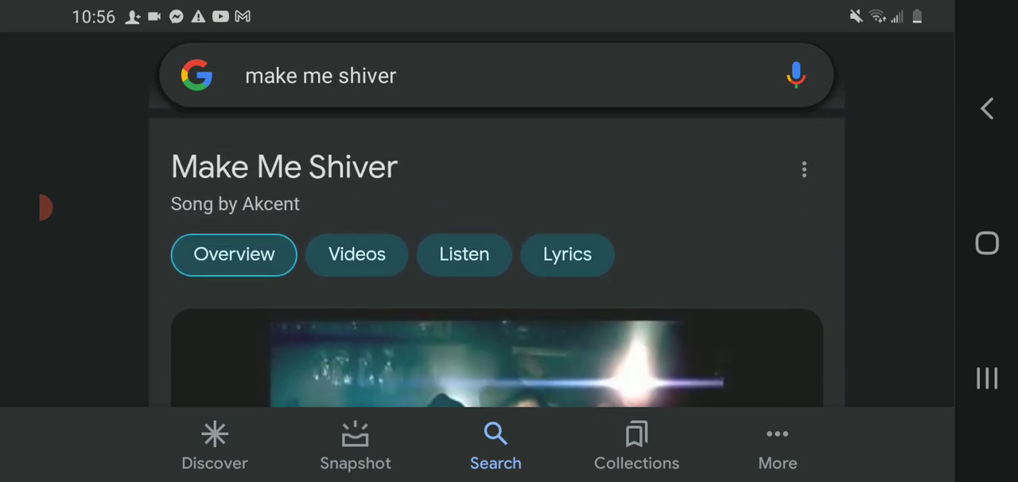
pyautogui.scroll(-3)
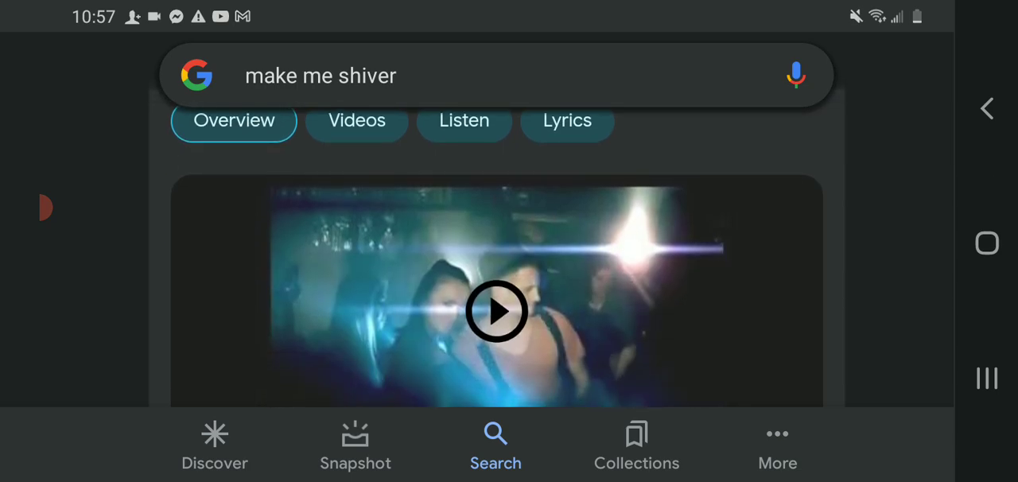
pyautogui.scroll(-3)
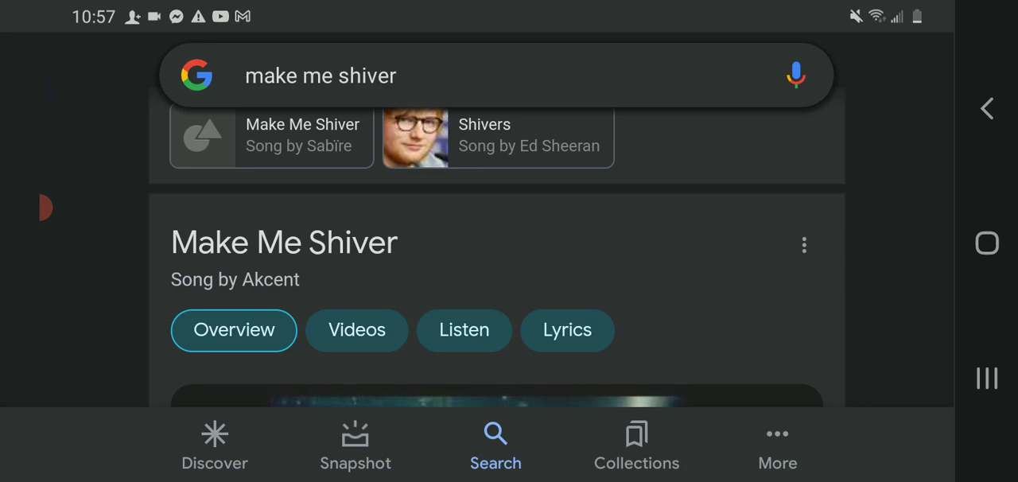